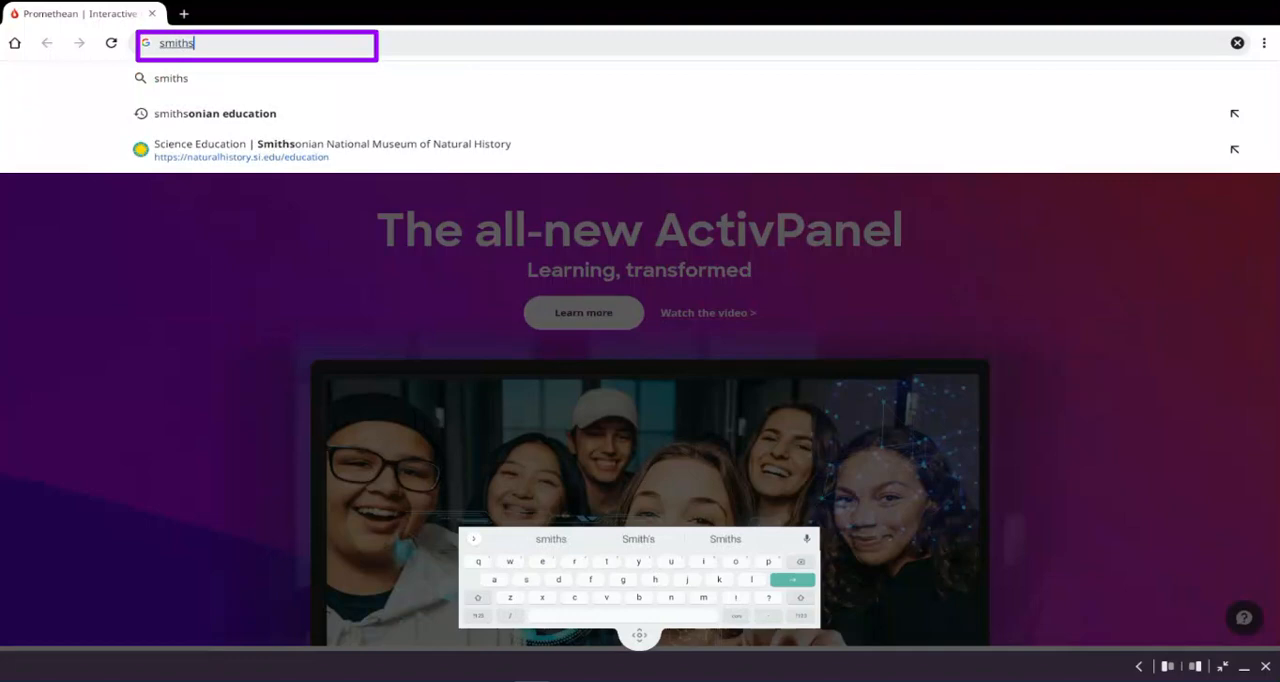
Step: Search 'Smithsonian' in the address bar and open the Science Education | Smithsonian page
type("Smithsonian c")
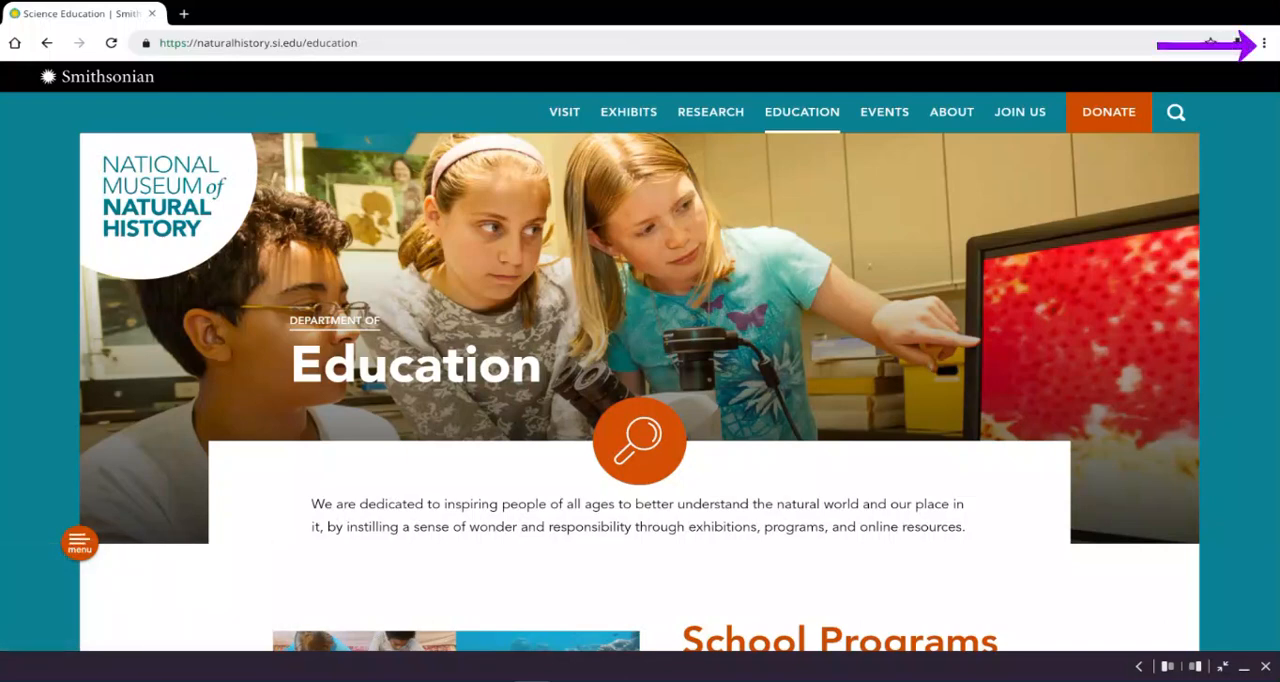
Step: Add the Smithsonian education page to the home screen under its suggested name
left_click(1265, 41)
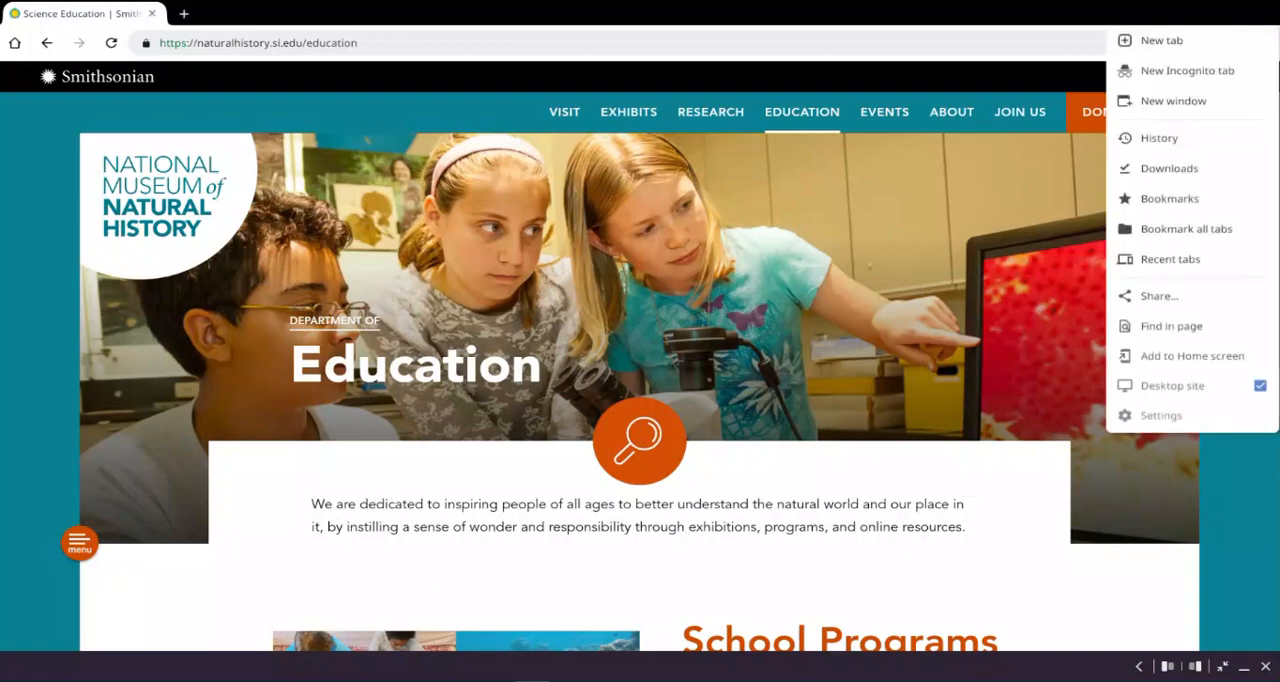
mouse_move(1191, 357)
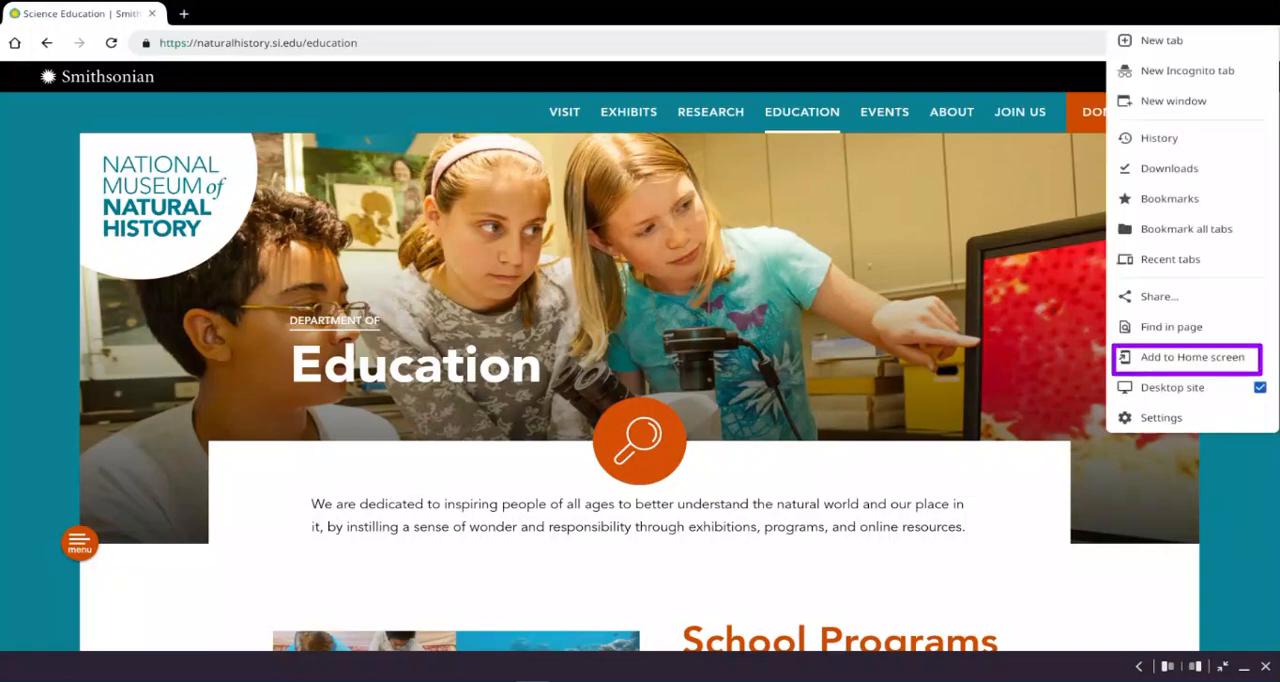
left_click(1187, 357)
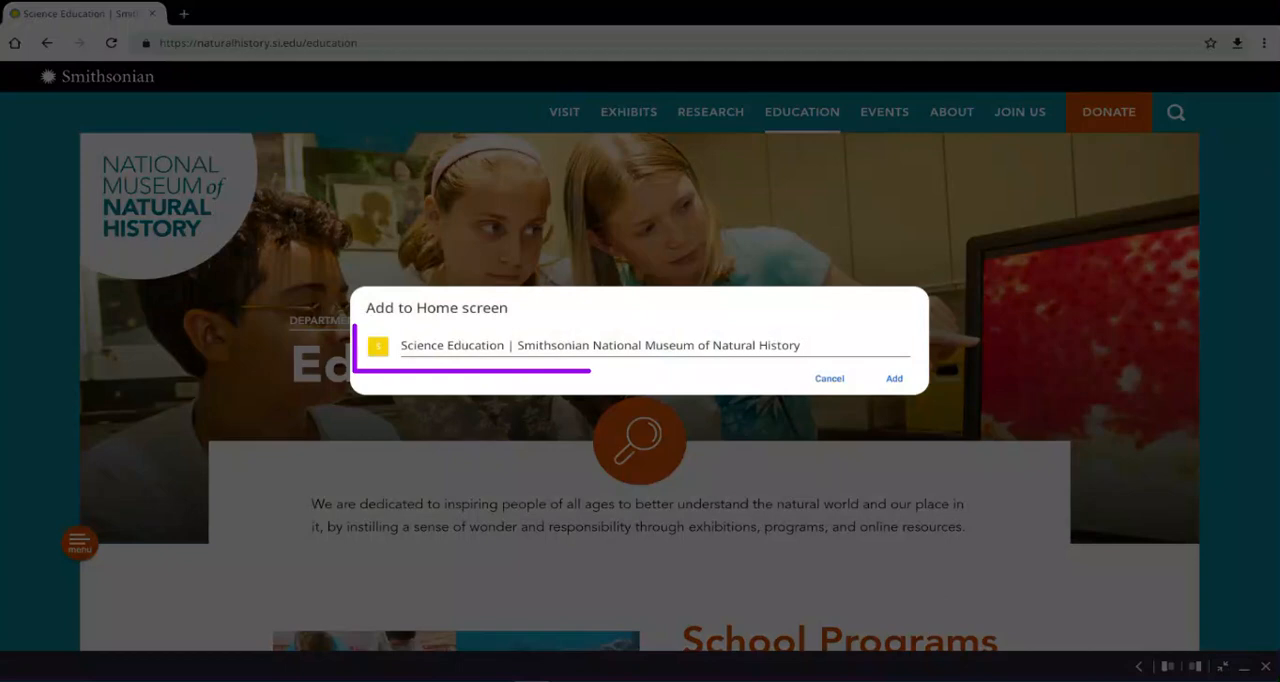
left_click(640, 345)
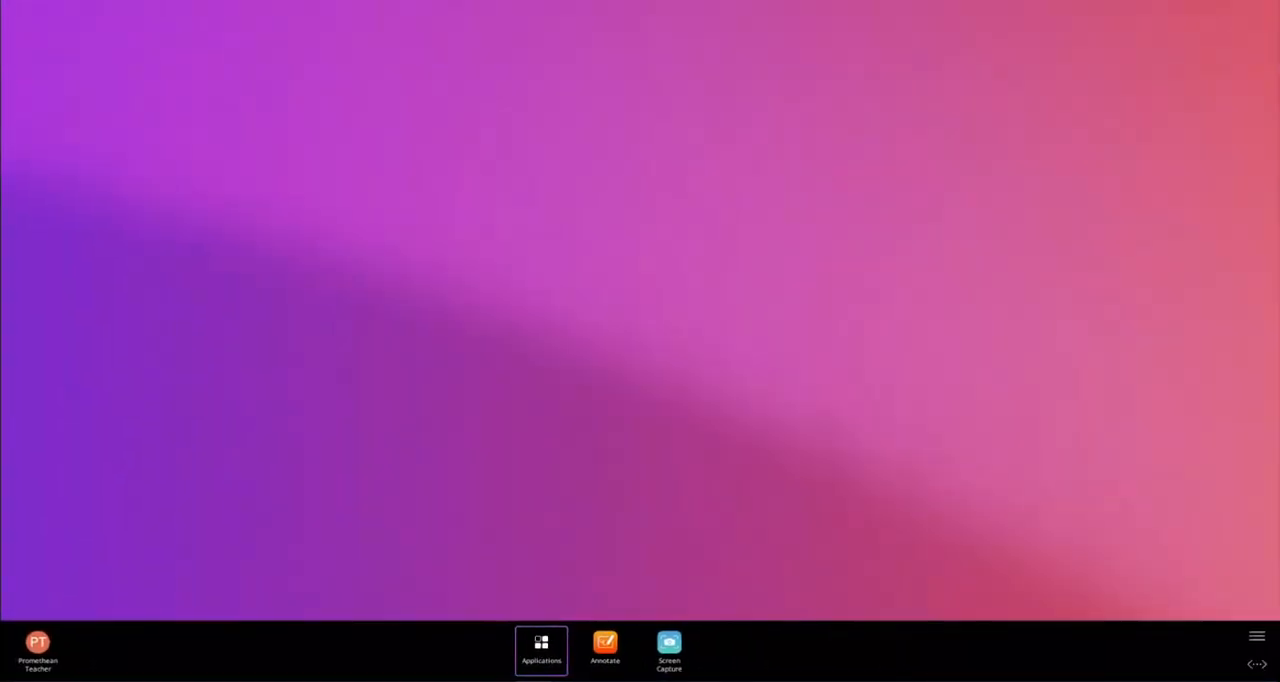
Step: Go to the Applications Locker's second page and select the new Smithsonian shortcut
left_click(540, 649)
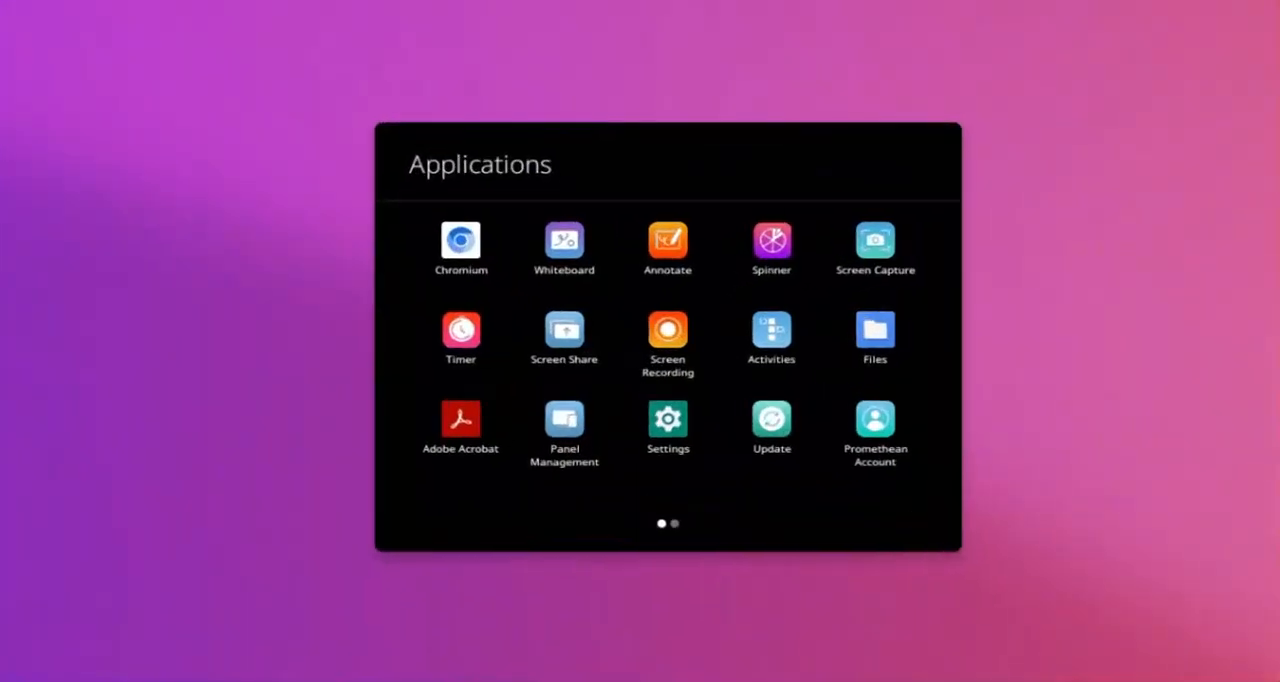
scroll("left", 3)
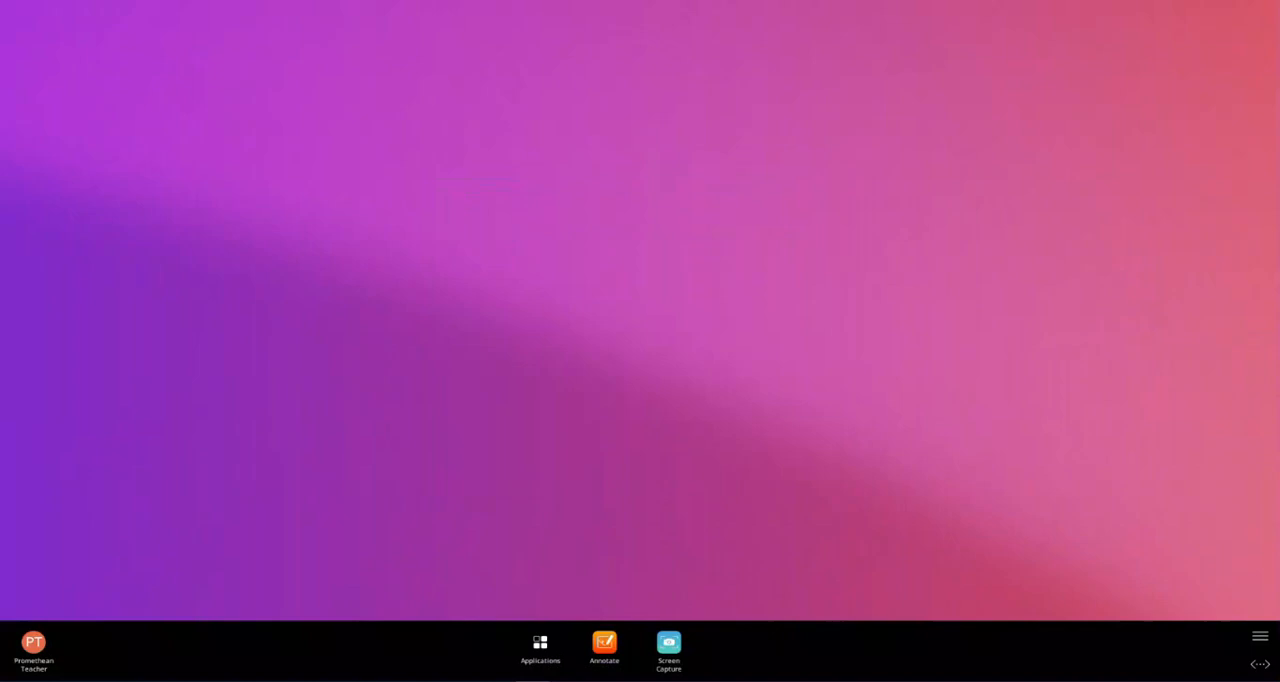
left_click(538, 645)
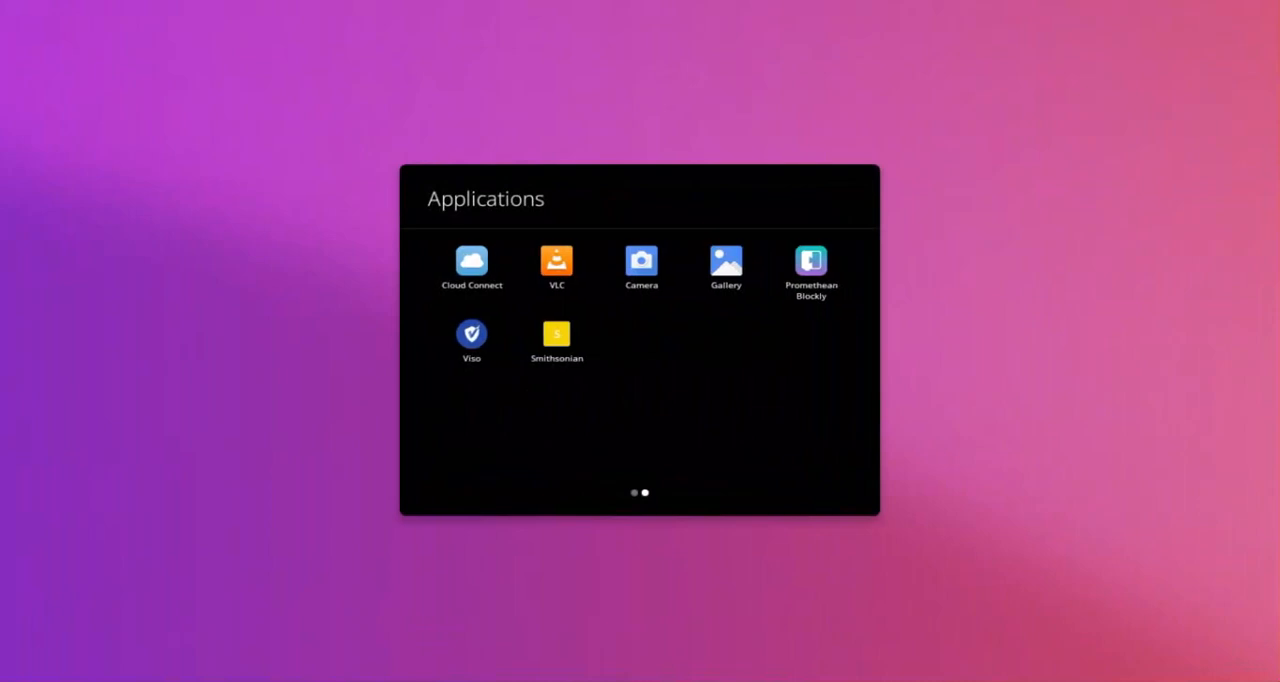
left_click(554, 333)
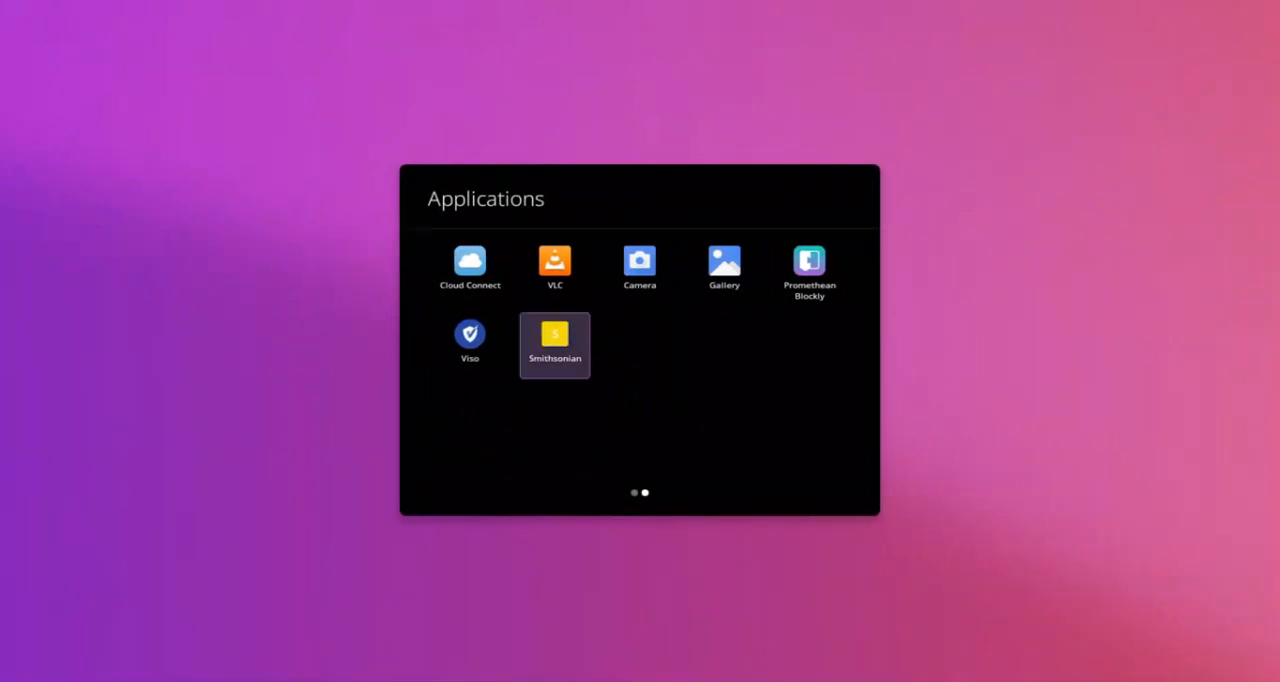
Step: Rename the shortcut, keeping the name Smithsonian, and save it
right_click(554, 333)
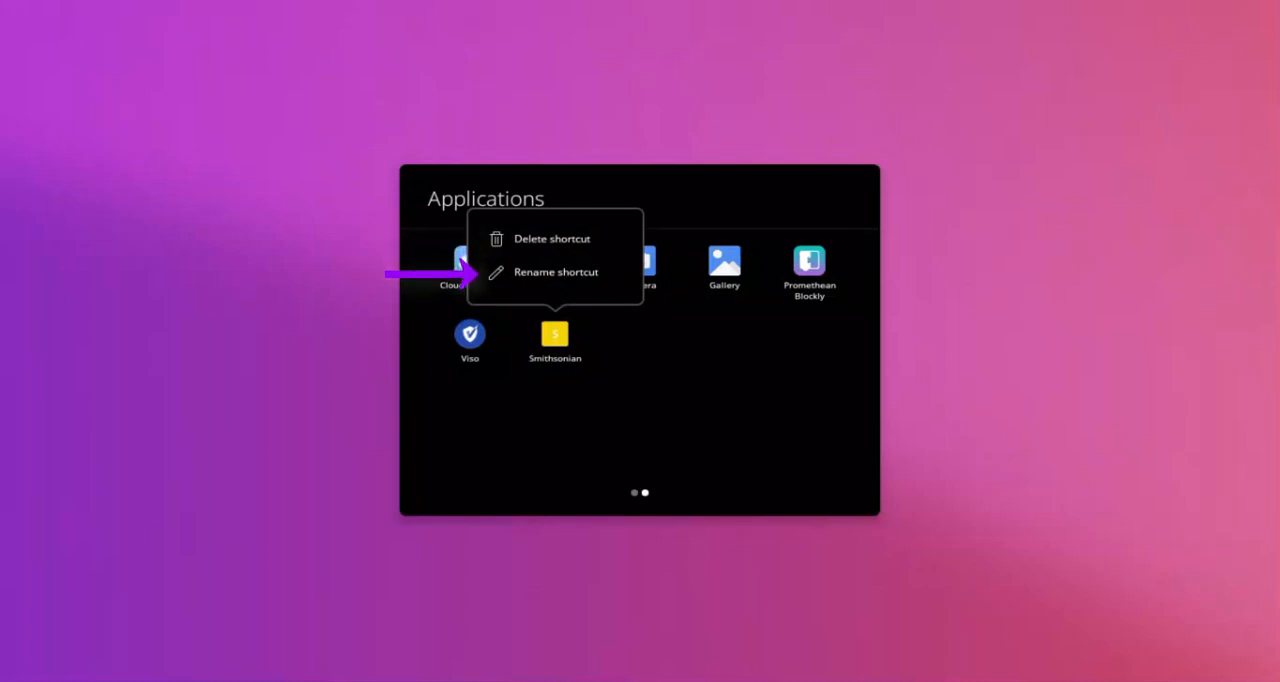
left_click(553, 272)
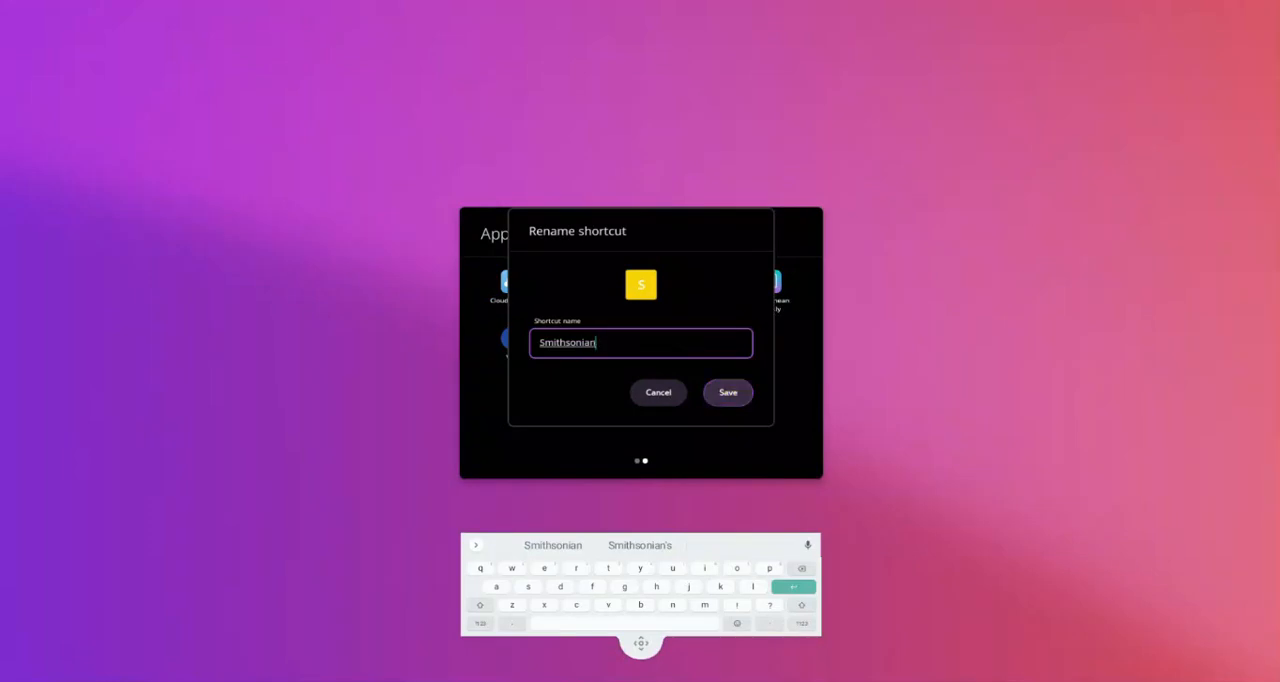
left_click(727, 392)
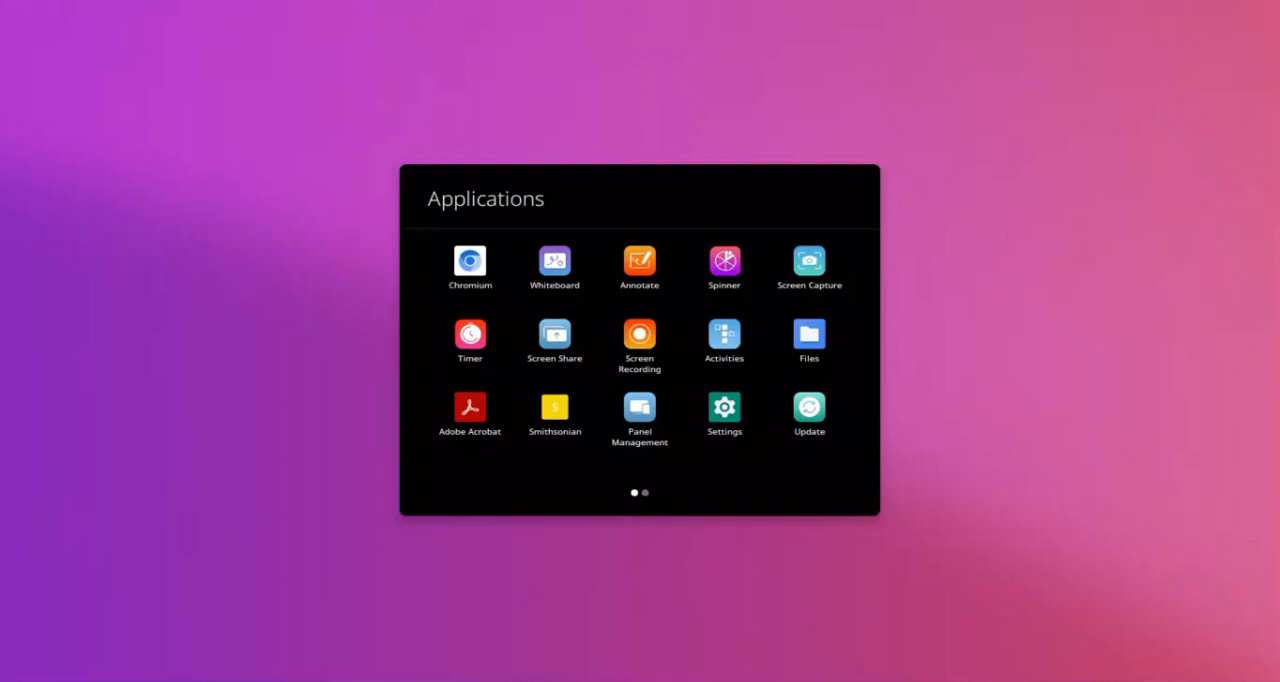
Step: Open the Smithsonian shortcut, star the page as a bookmark, then go Home to Promethean
left_click(554, 406)
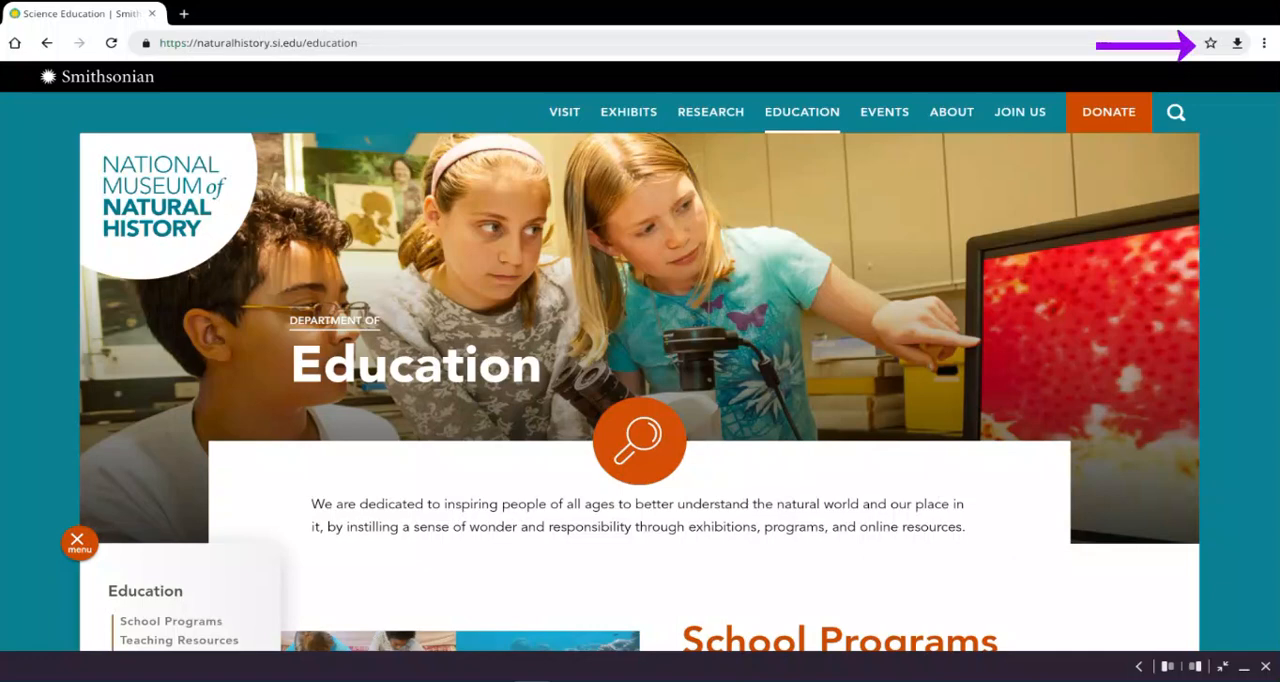
left_click(1210, 43)
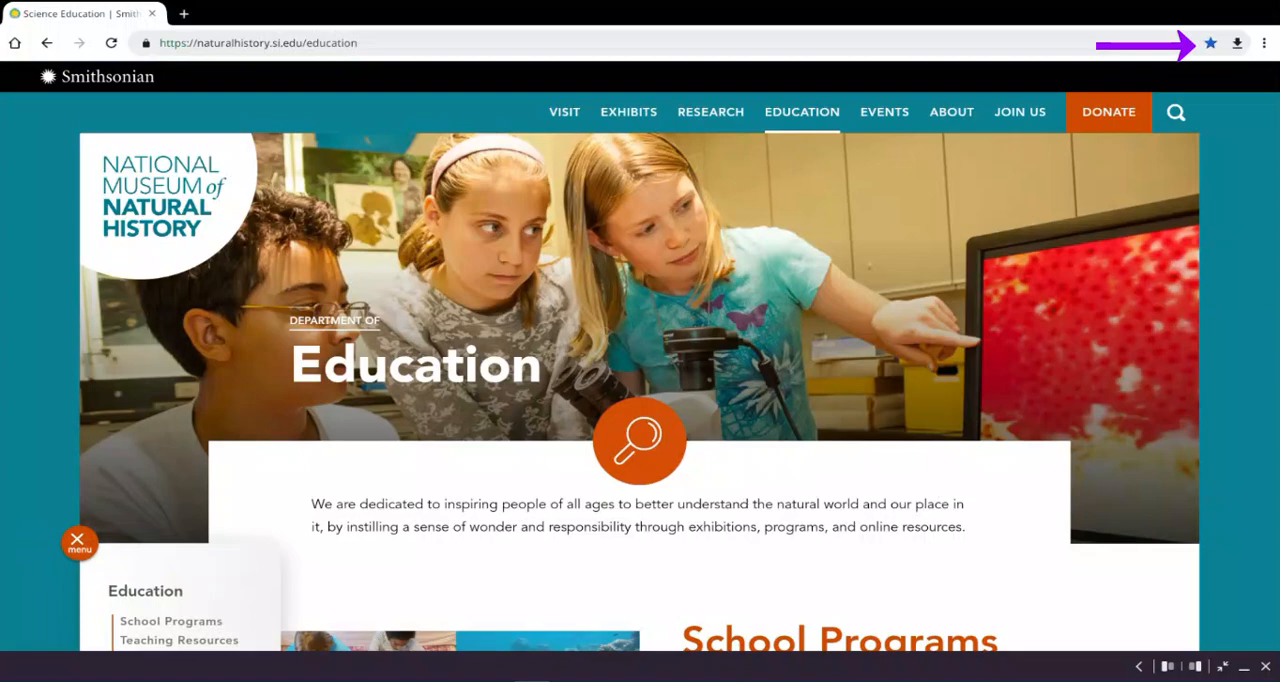
left_click(1211, 43)
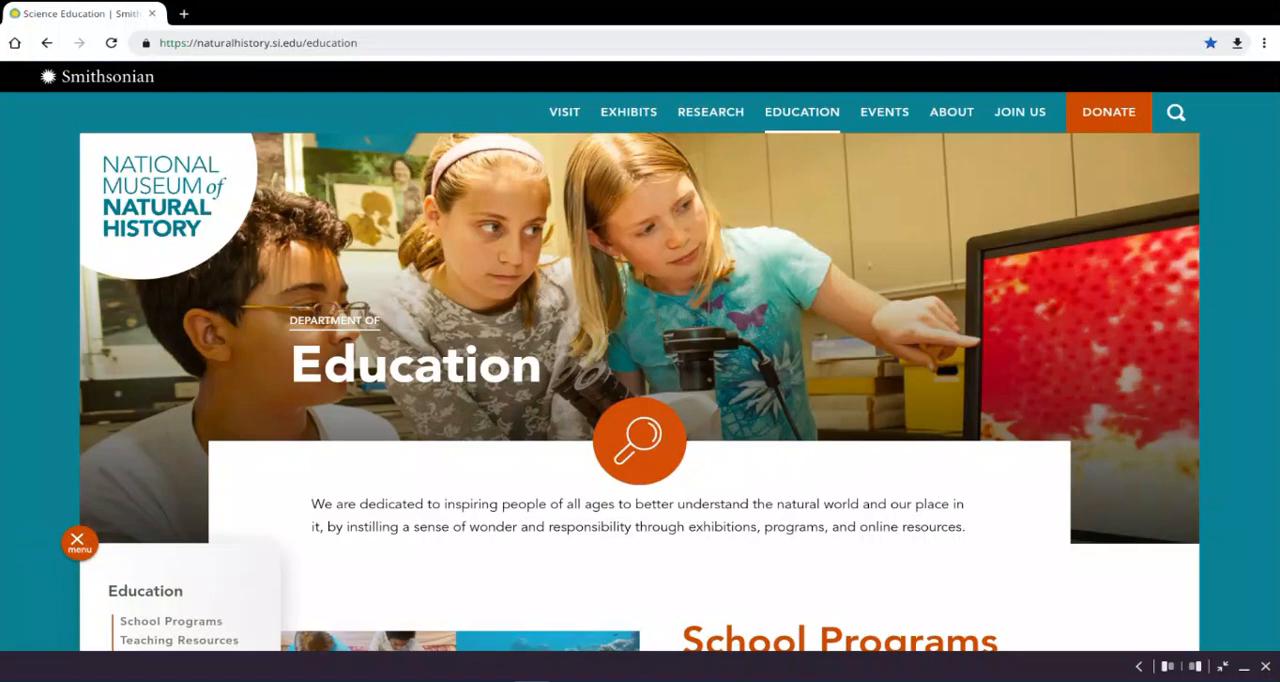
left_click(73, 543)
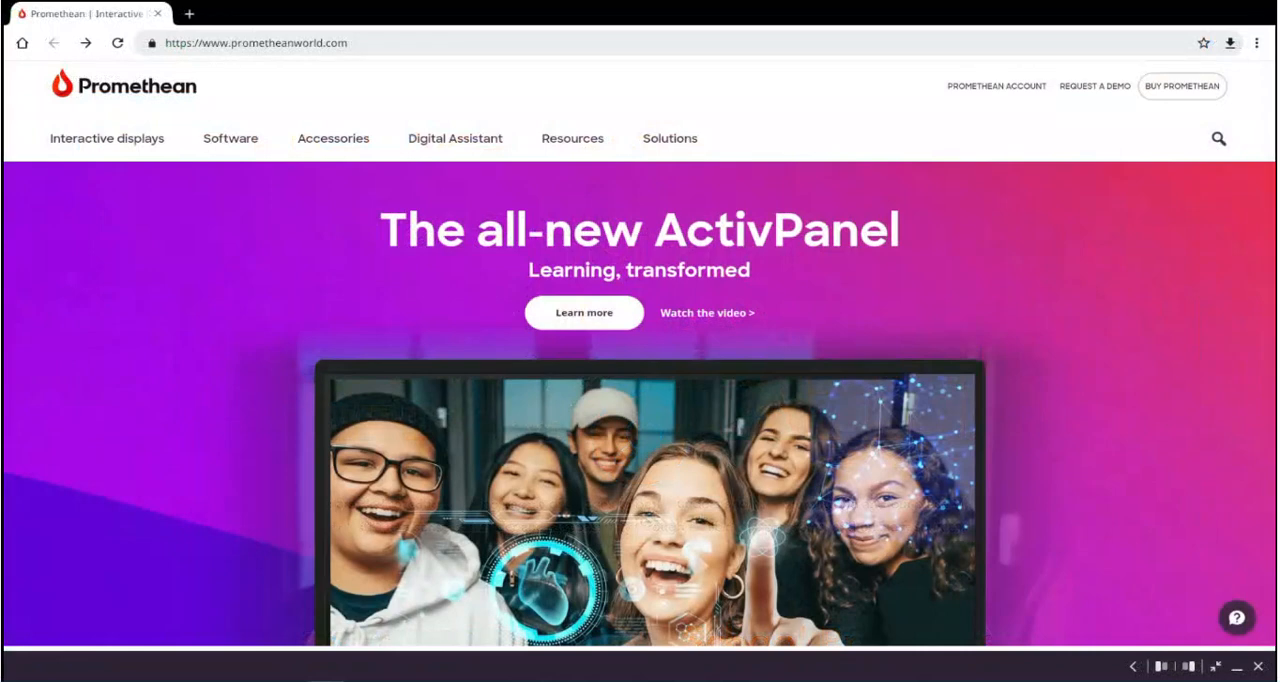
Step: Turn on Desktop site mode and open Chromium's settings
left_click(1261, 43)
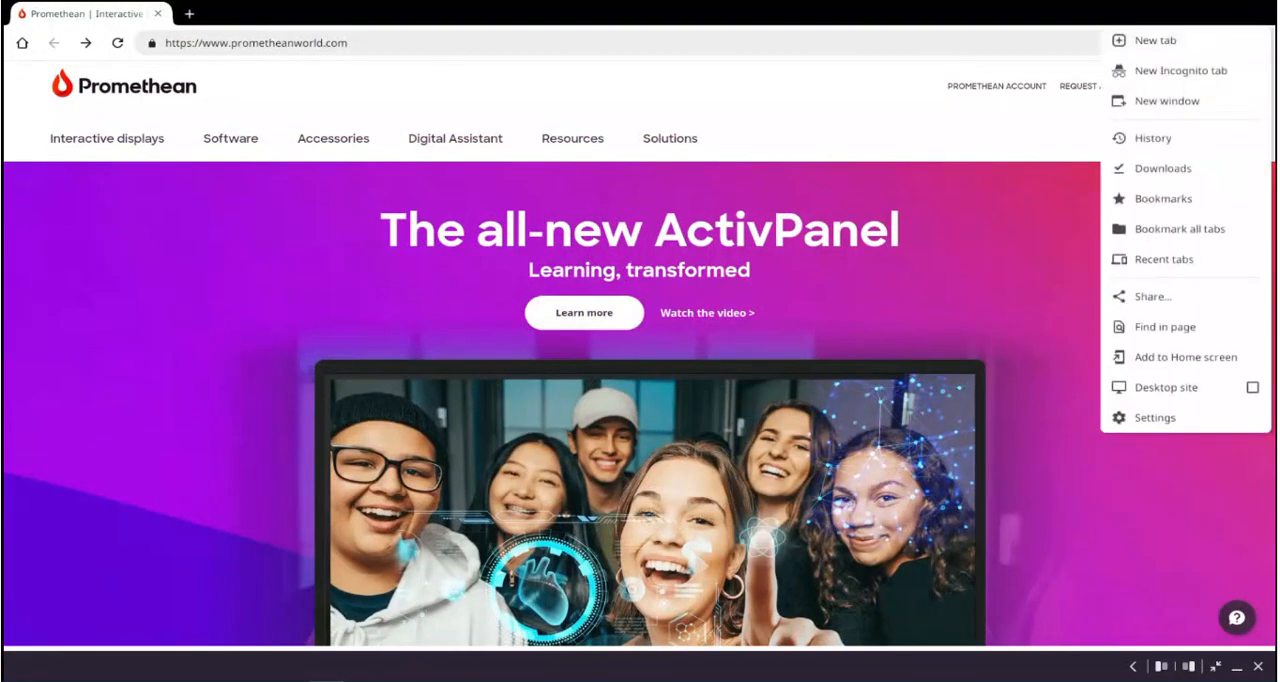
left_click(1163, 198)
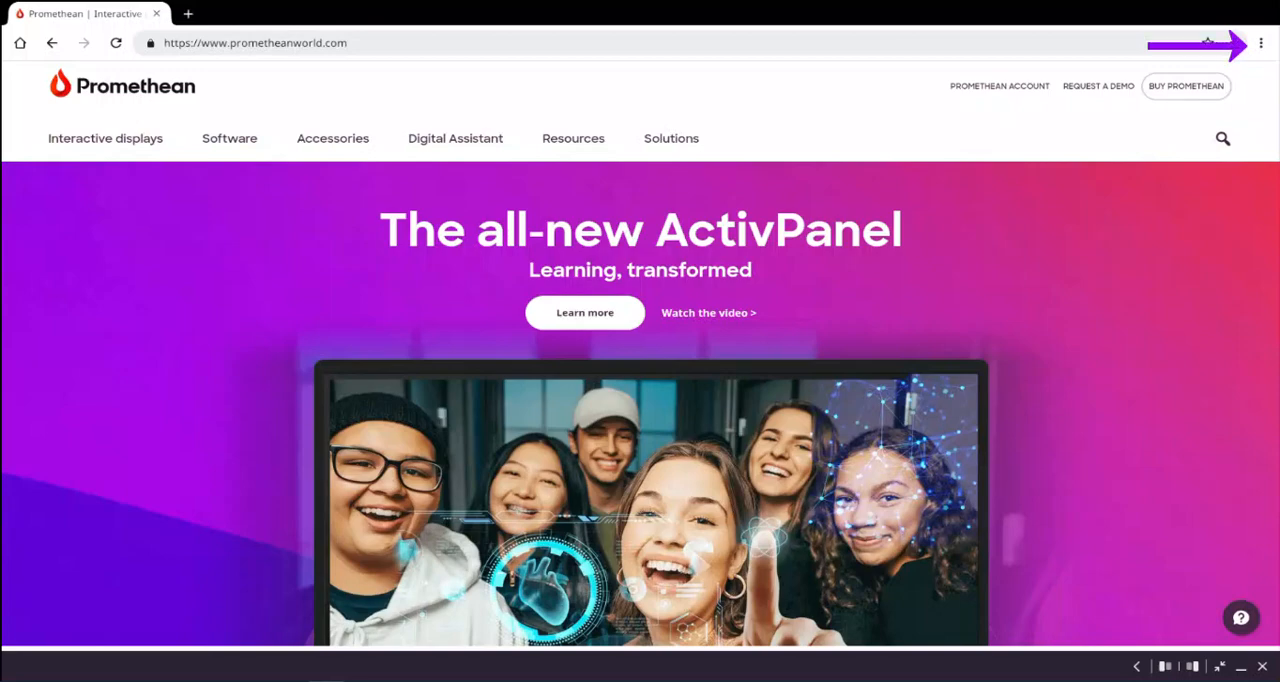
left_click(1262, 42)
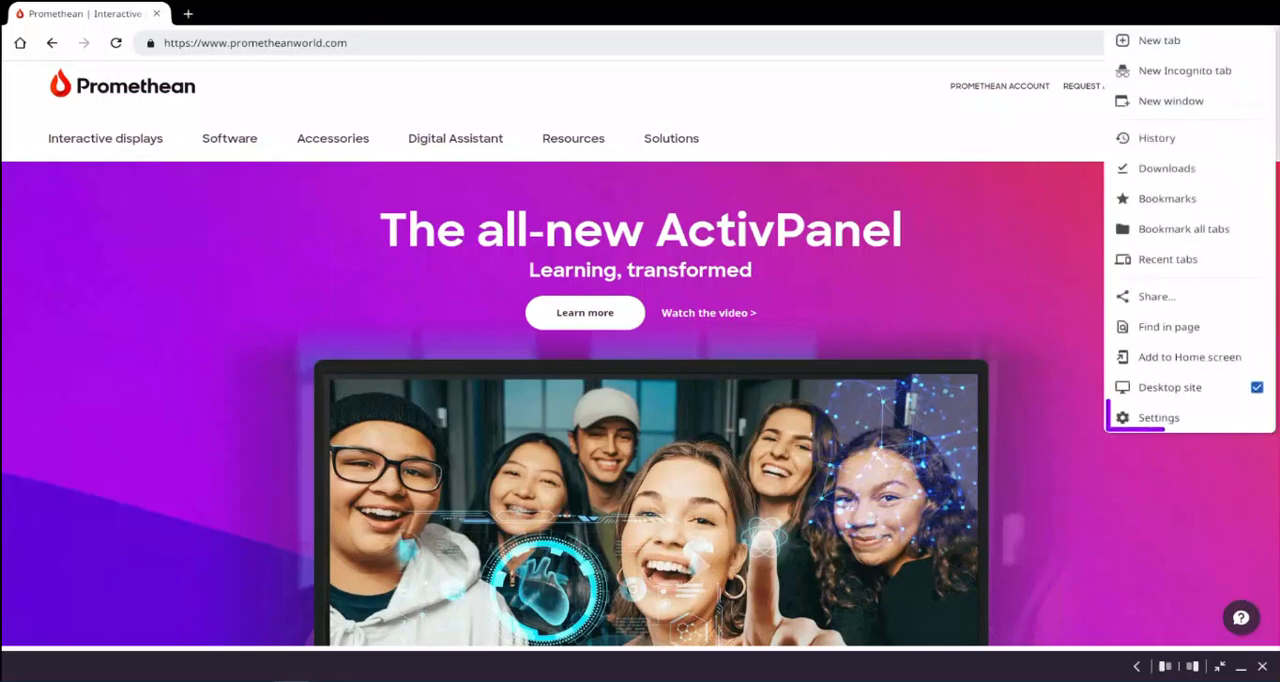
left_click(1159, 417)
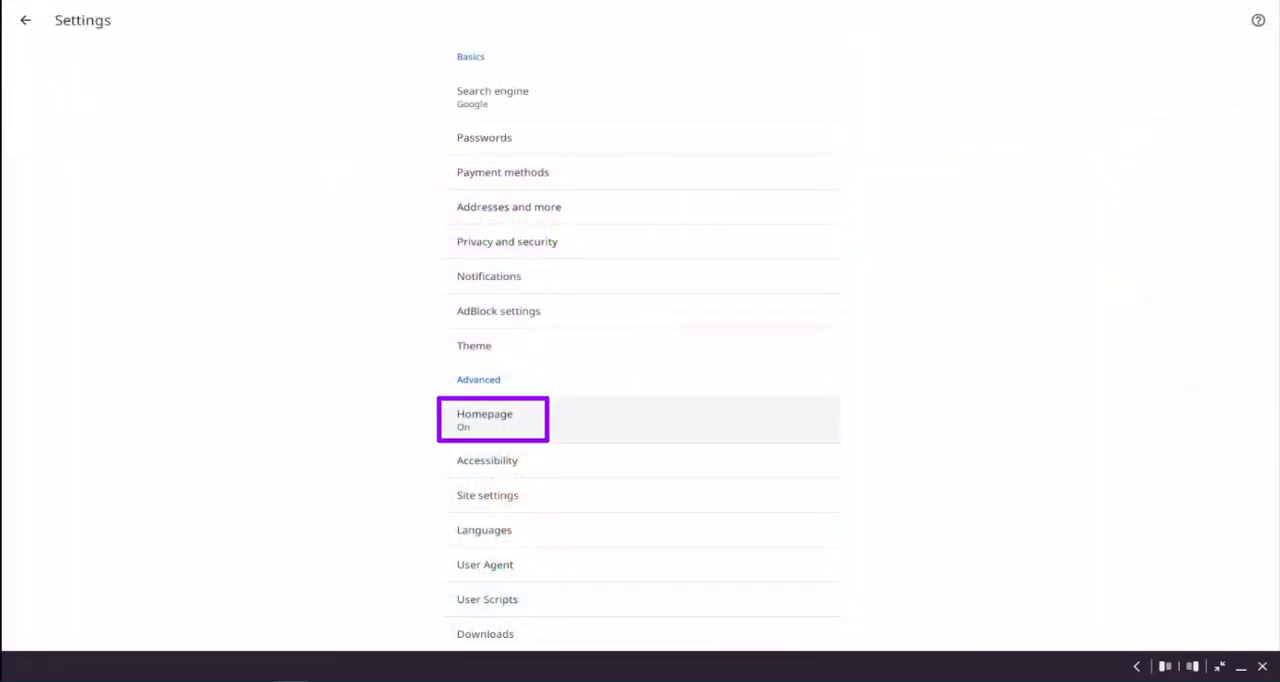
left_click(484, 419)
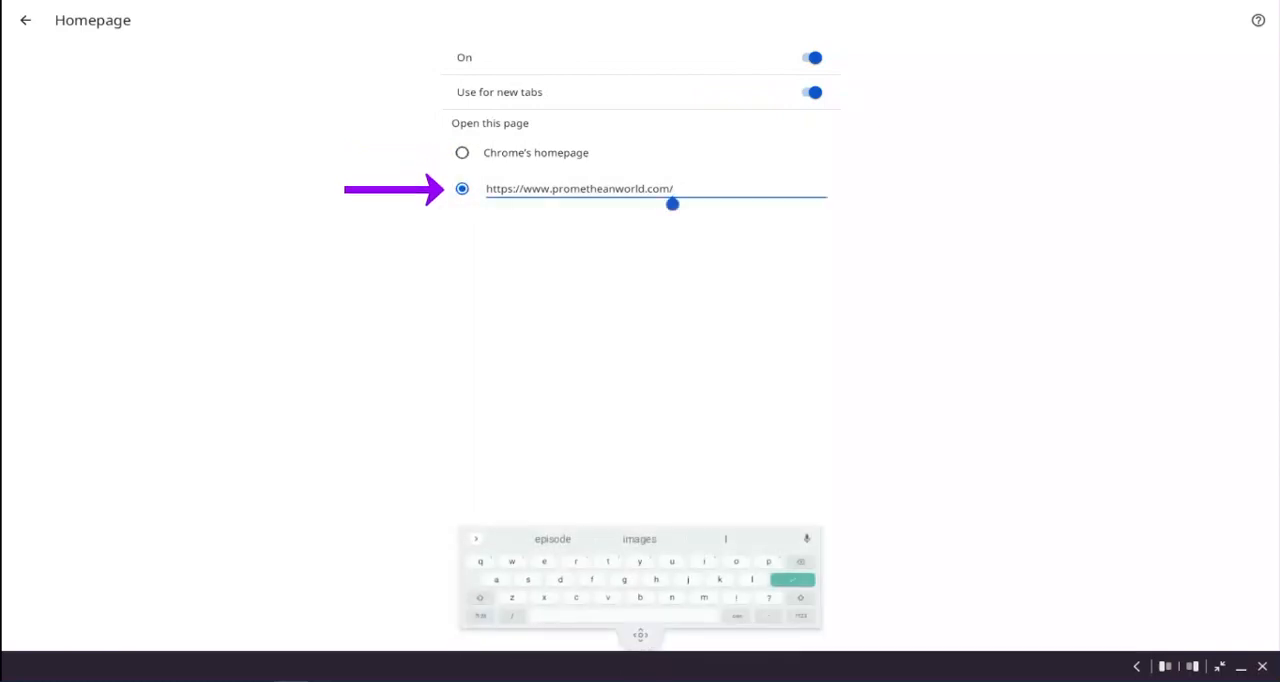
left_click(670, 208)
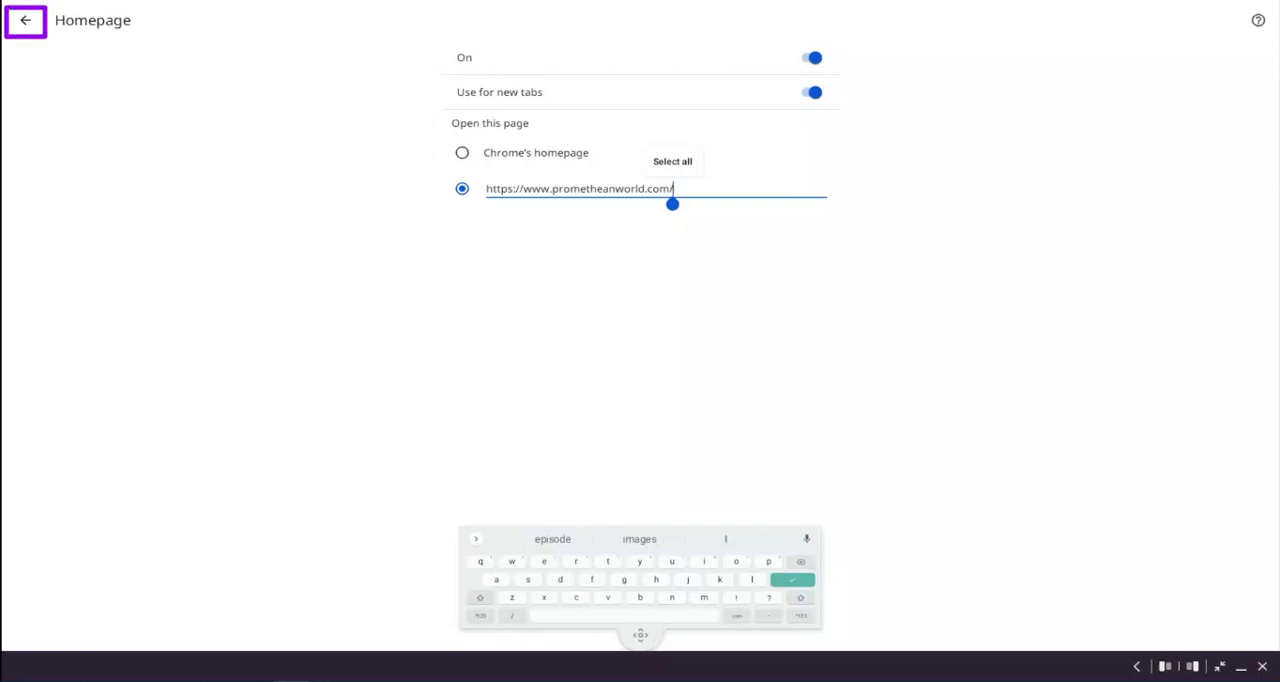
left_click(27, 22)
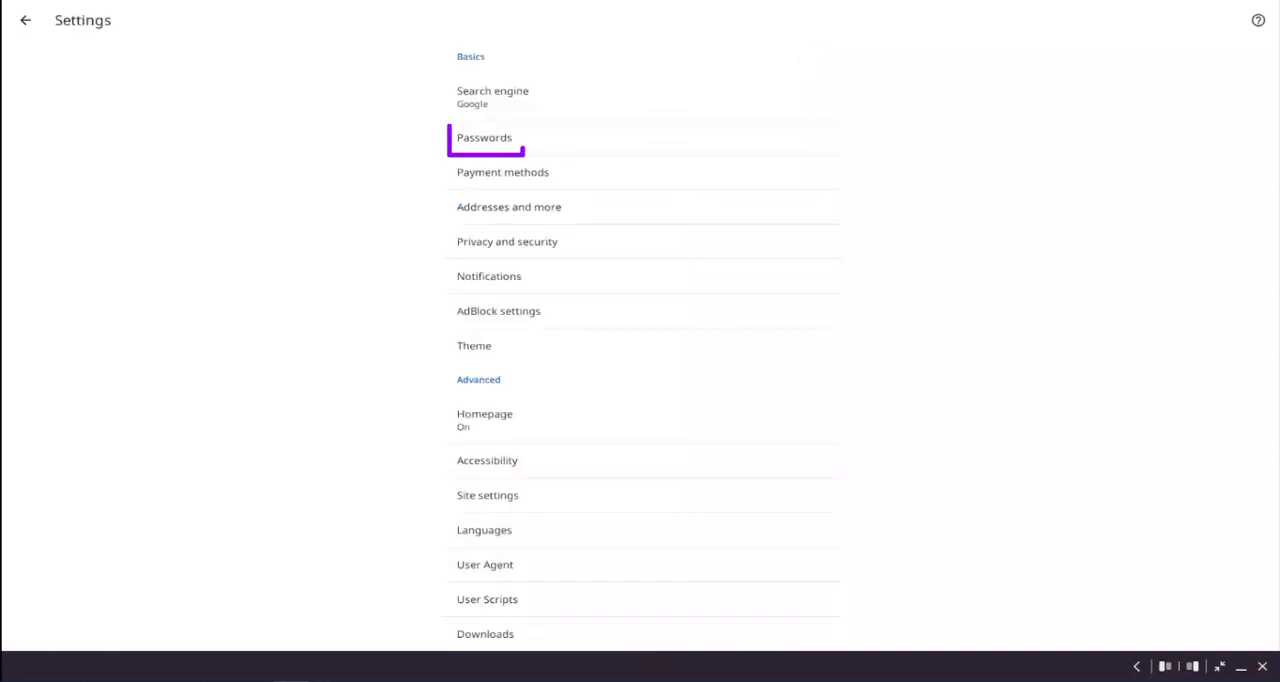
Step: Turn off Save passwords and continue through the Google sign-in prompt
left_click(484, 137)
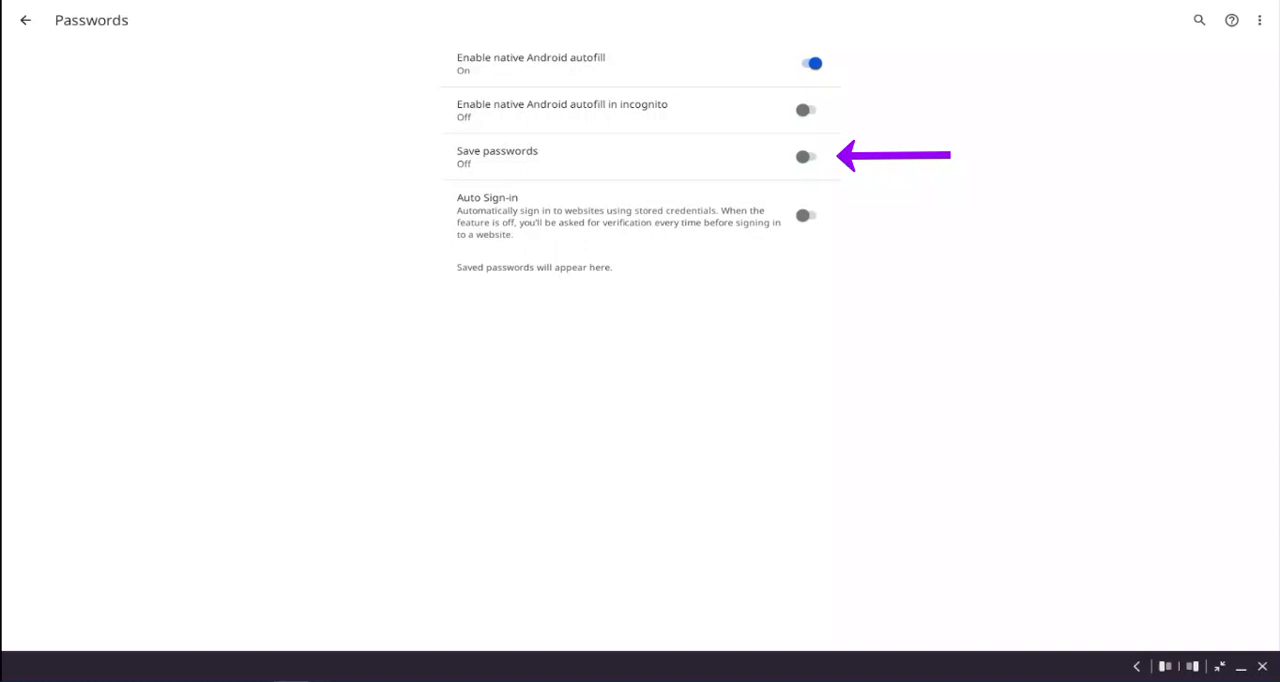
left_click(807, 157)
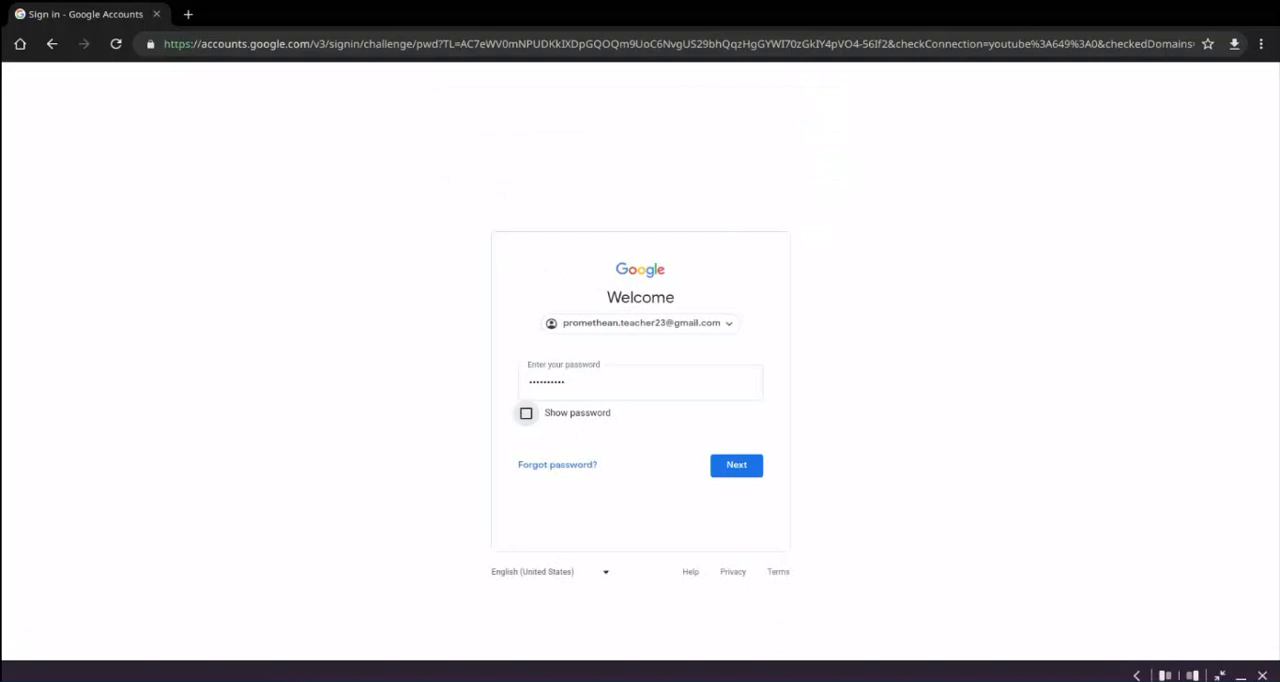
left_click(736, 465)
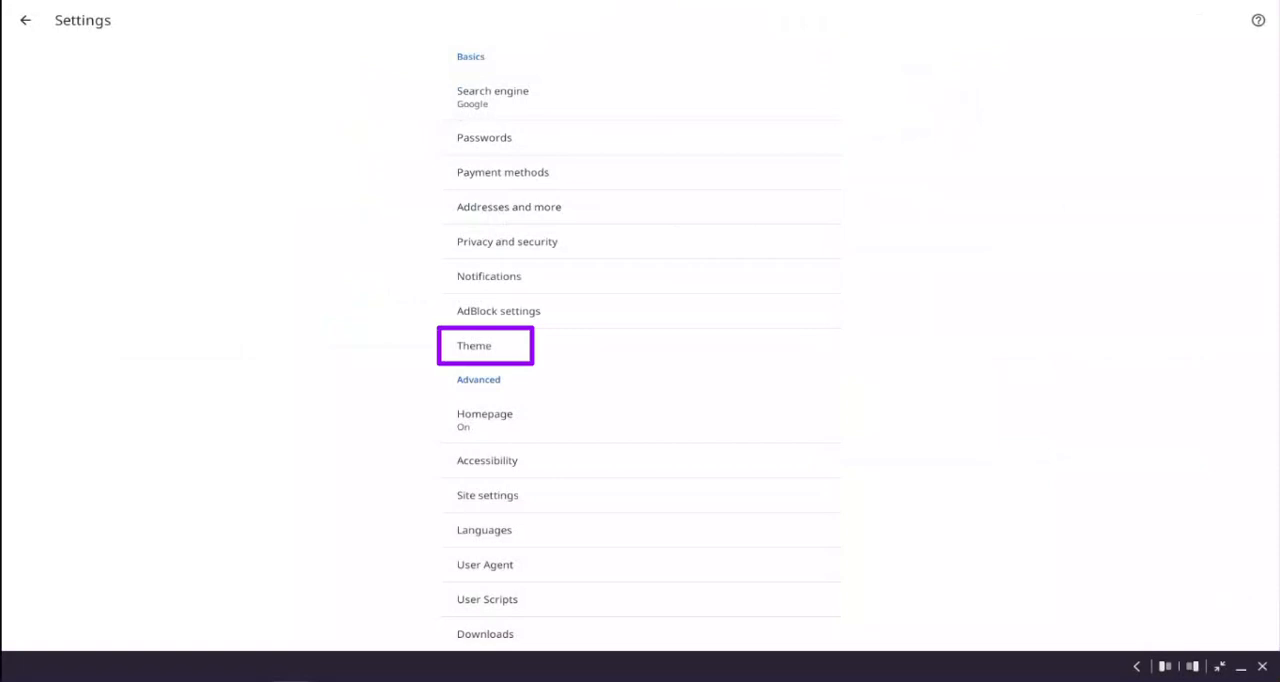
Step: Choose the Dark theme, with dark styling applied to sites
left_click(474, 345)
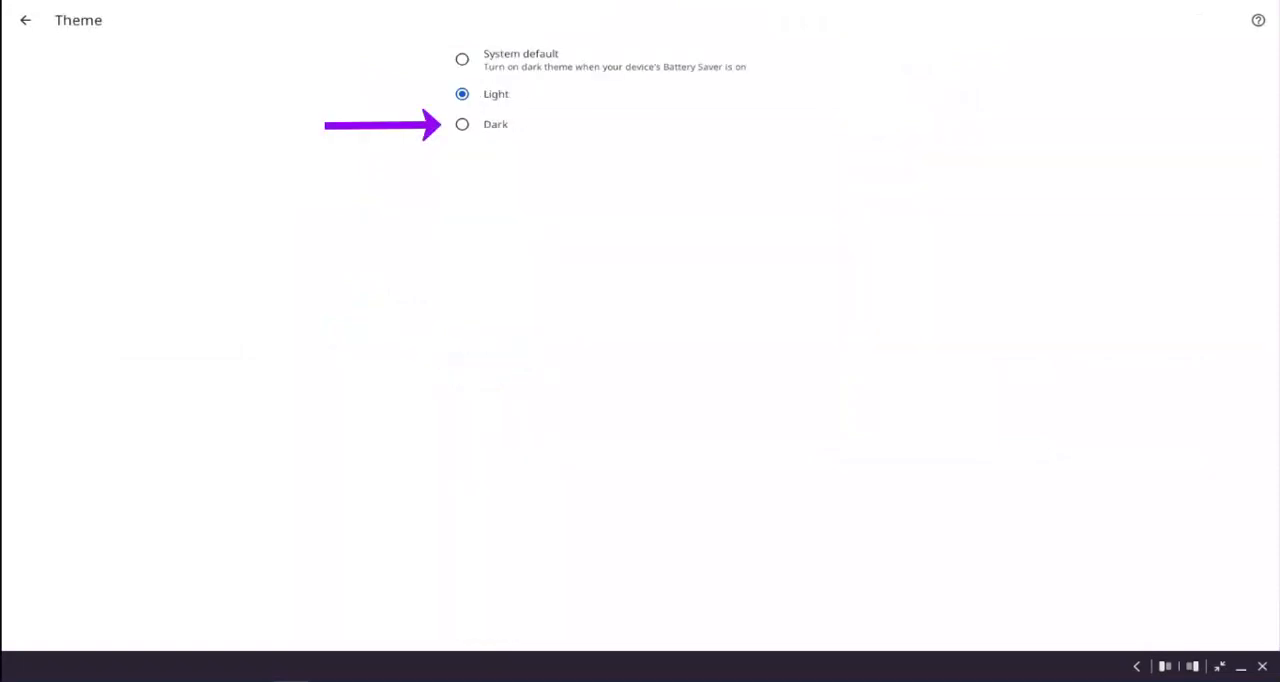
left_click(461, 123)
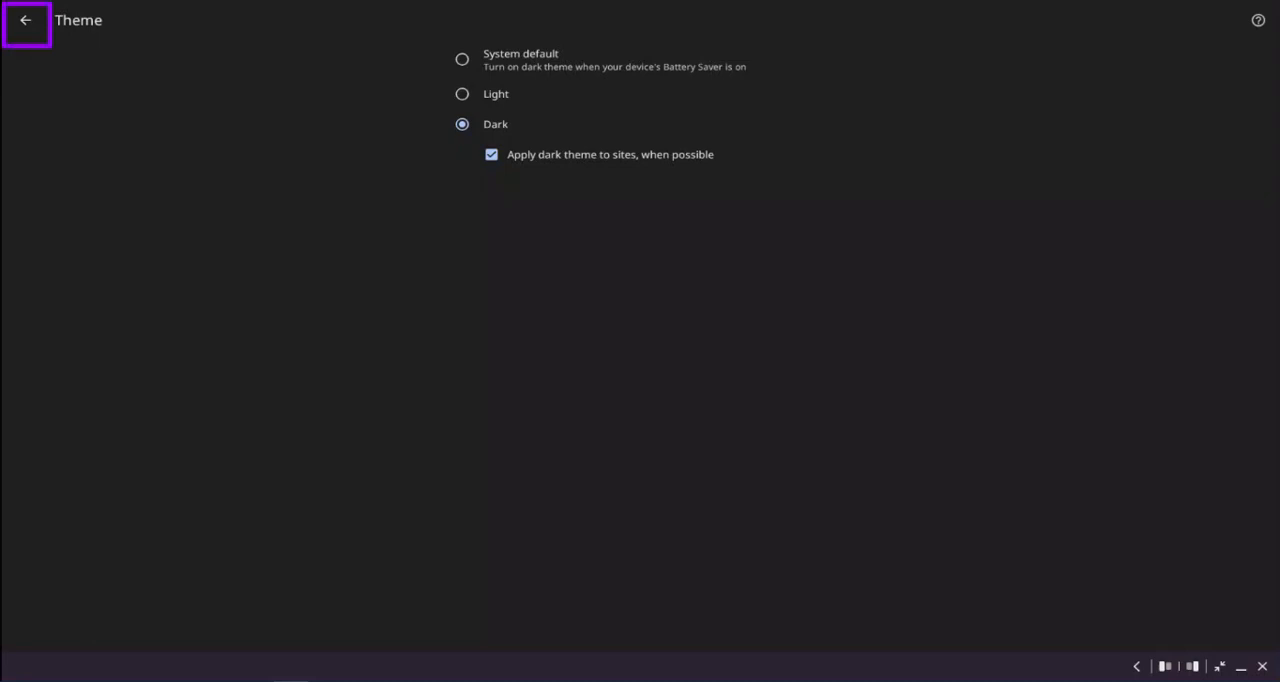
left_click(28, 23)
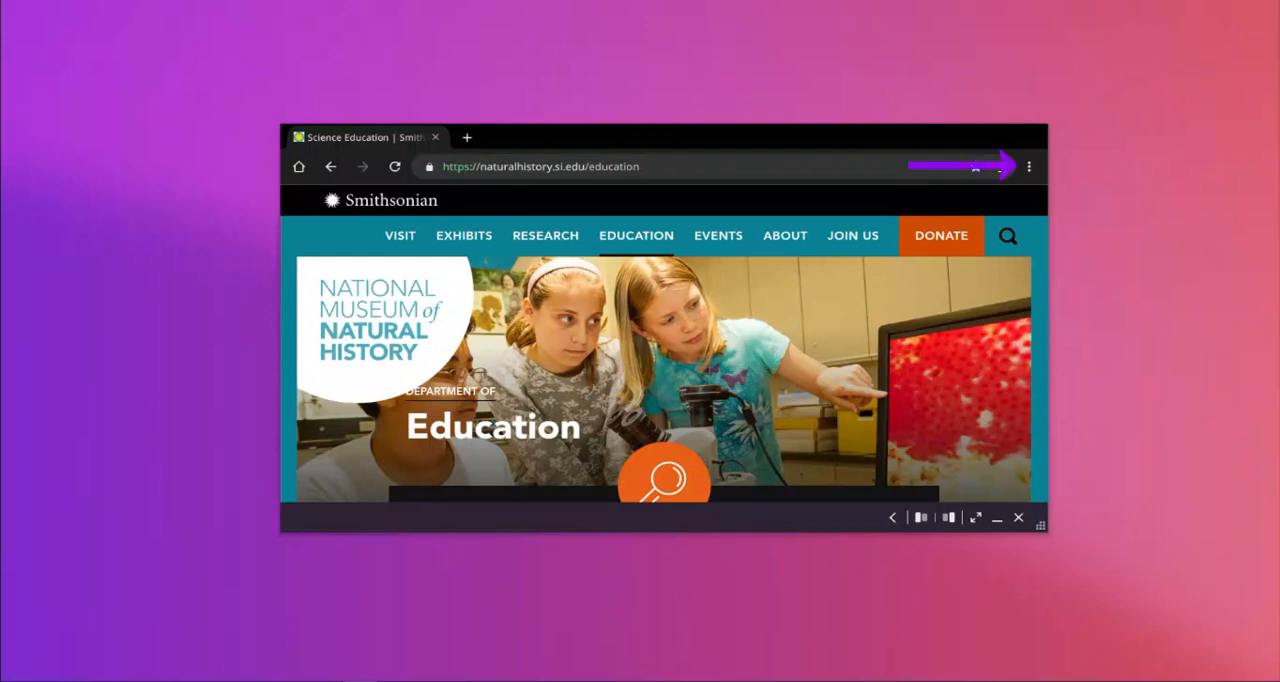
Step: Open a new Chromium window from the three-dot menu
left_click(1029, 166)
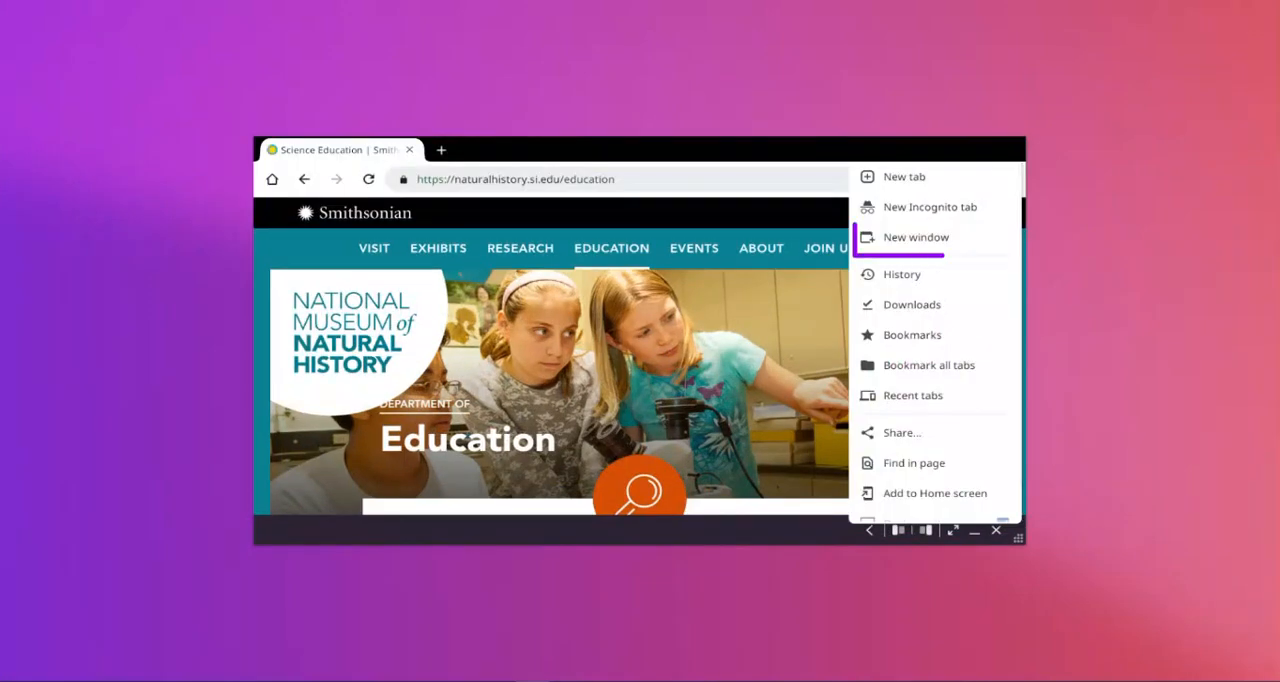
left_click(915, 237)
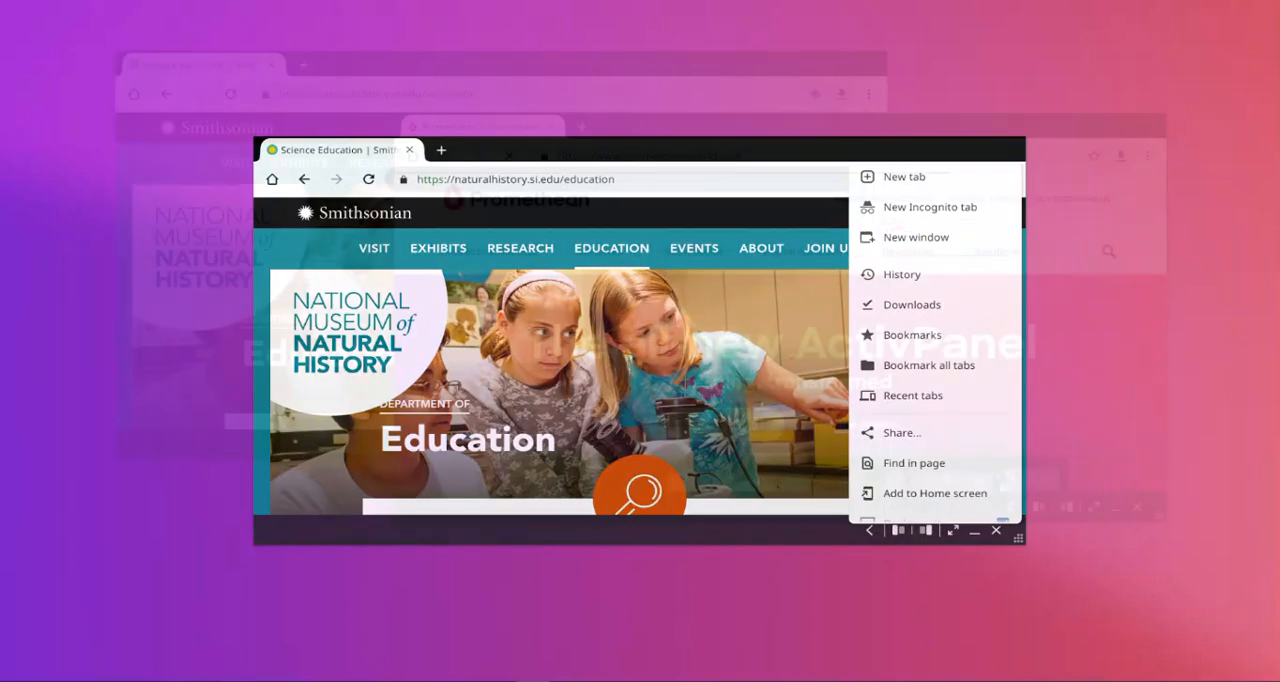